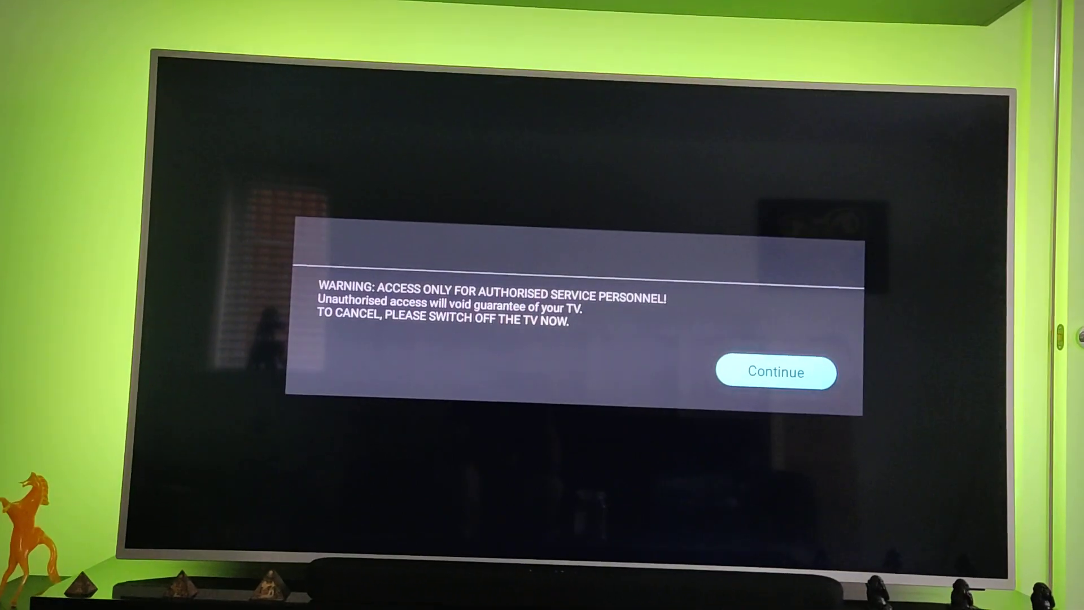
# Accept the authorised-personnel warning to reveal the main service list
pyautogui.click(775, 372)
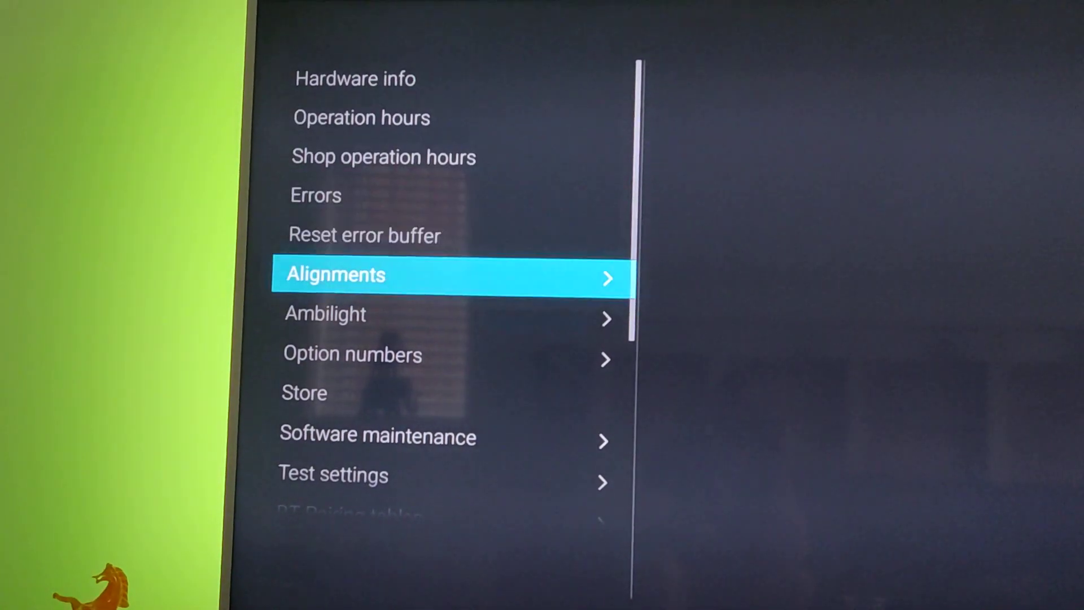
# Move down through Software maintenance > Software events and highlight Test reboot
pyautogui.press('down')
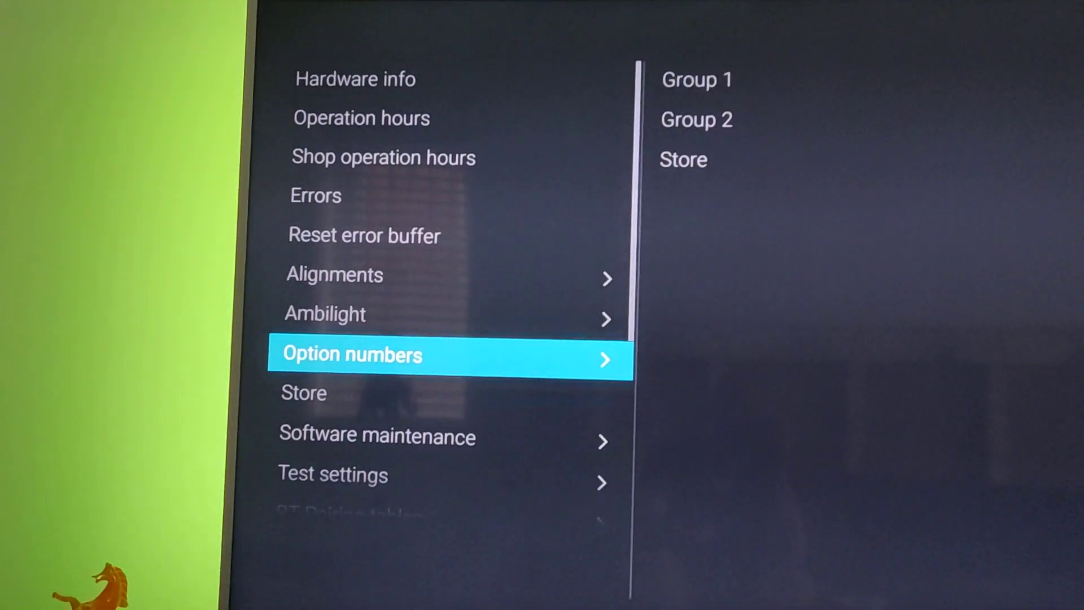
pyautogui.press('Down')
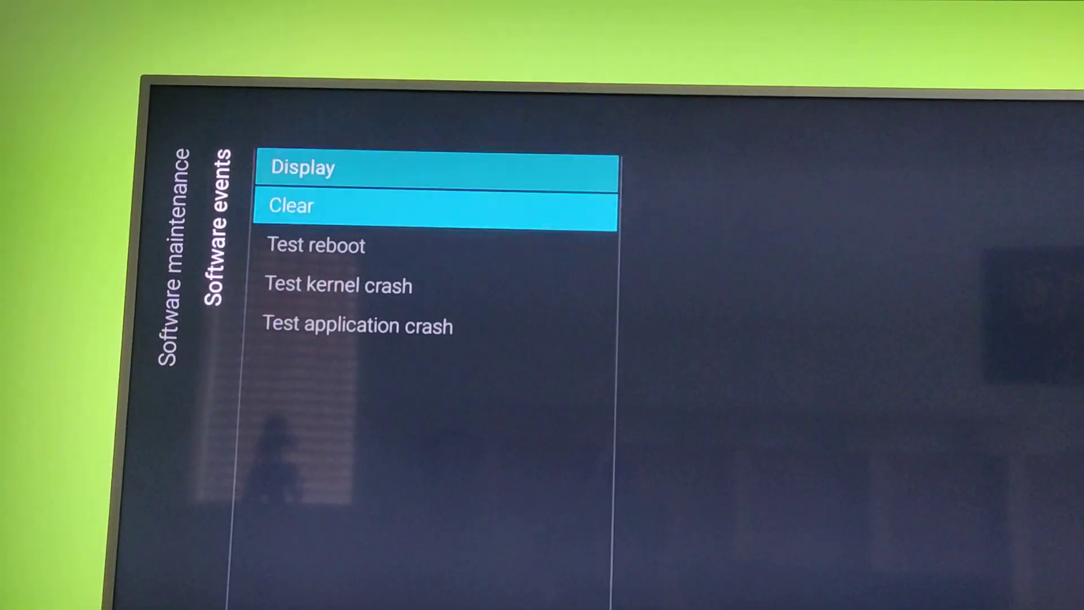
pyautogui.press('Down')
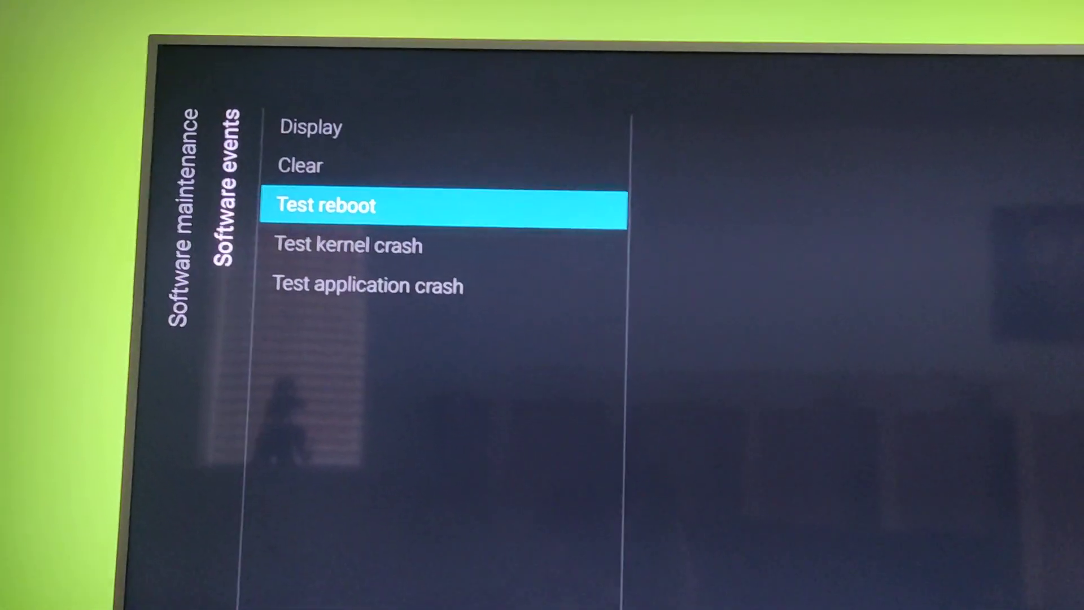